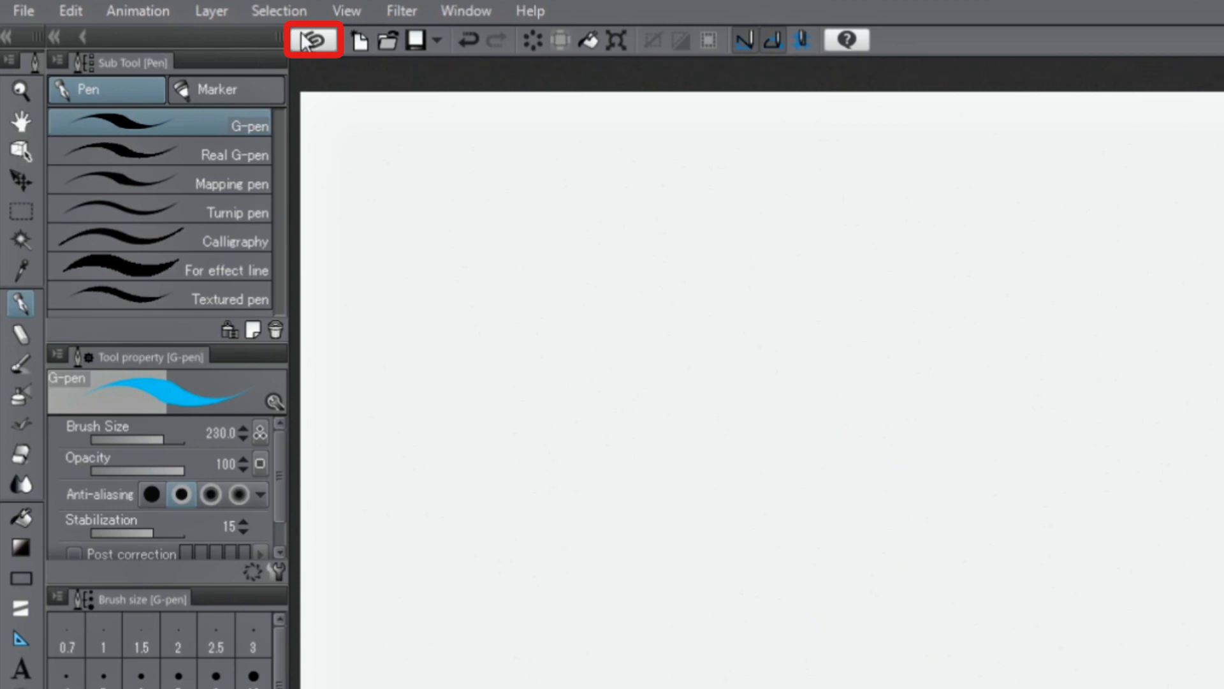
# Step: Browse the free new materials in the CLIP STUDIO ASSETS store, then return to PAINT
pyautogui.click(312, 39)
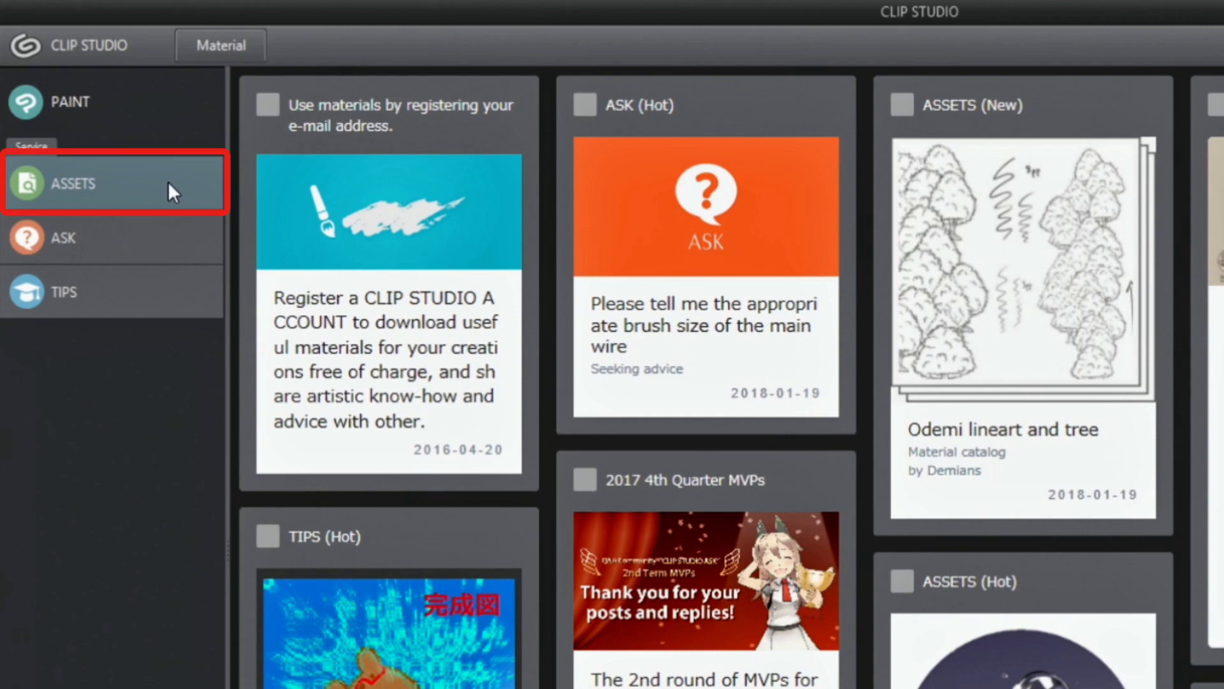
pyautogui.moveTo(171, 189)
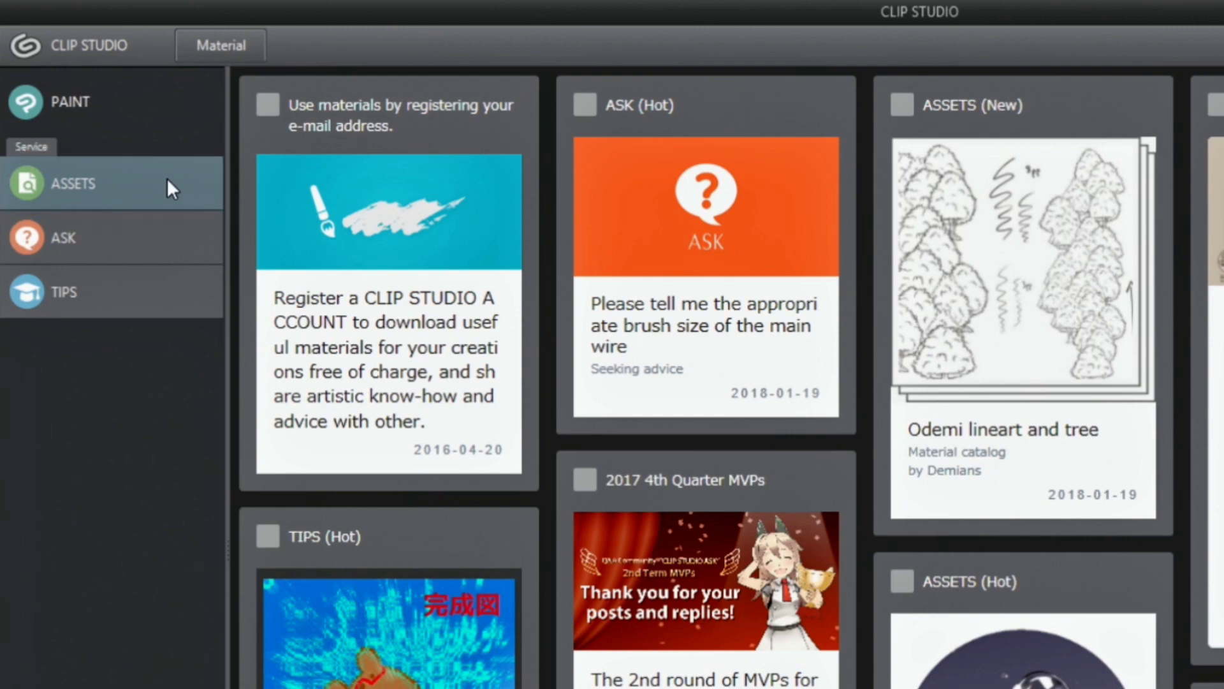
pyautogui.click(112, 183)
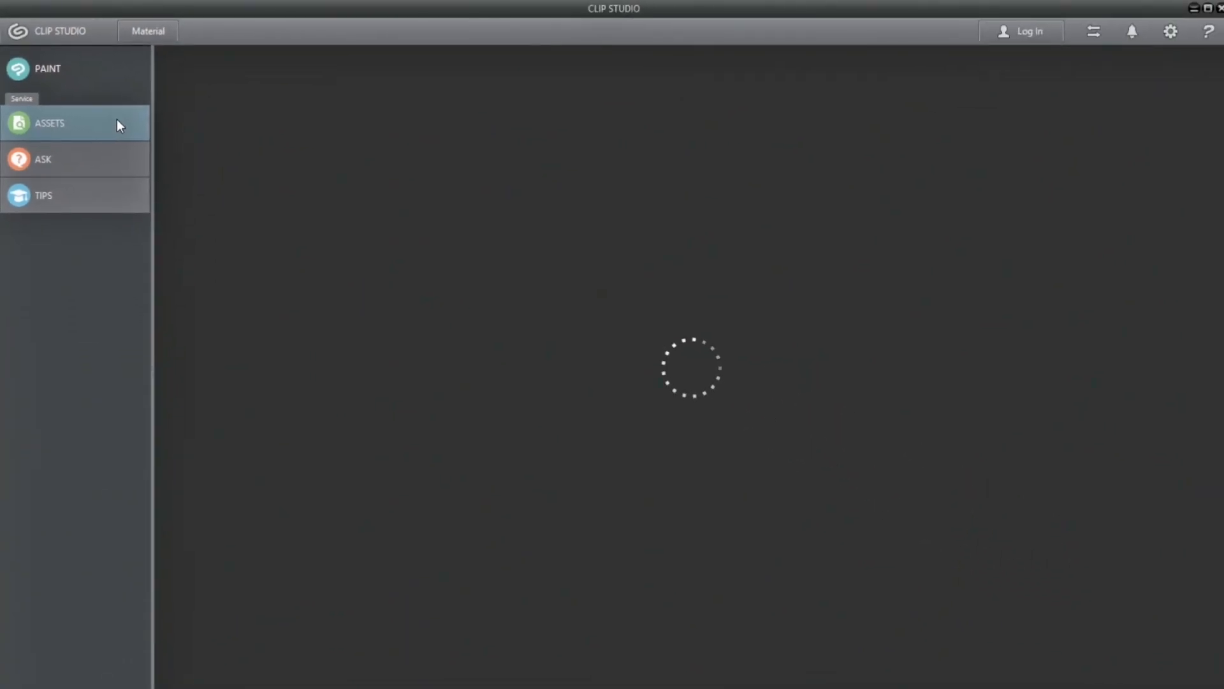
pyautogui.click(49, 122)
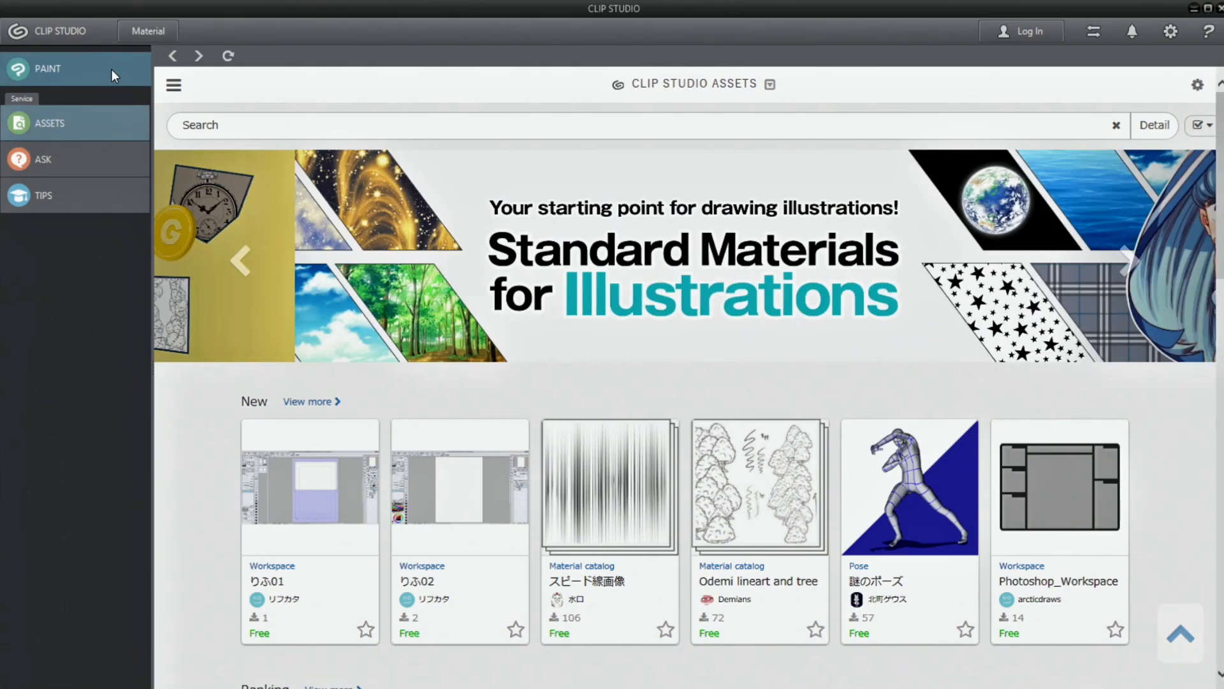
pyautogui.click(46, 69)
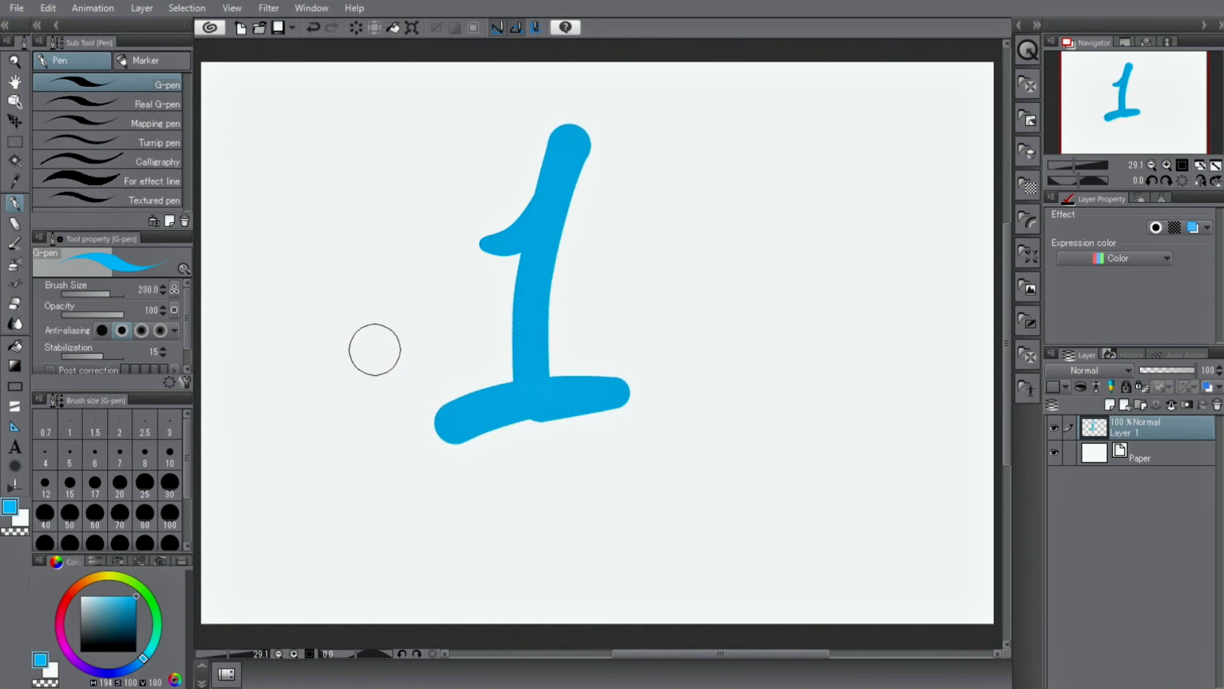
# Step: Add a new raster layer, Layer 2, above the blue 1
pyautogui.click(142, 7)
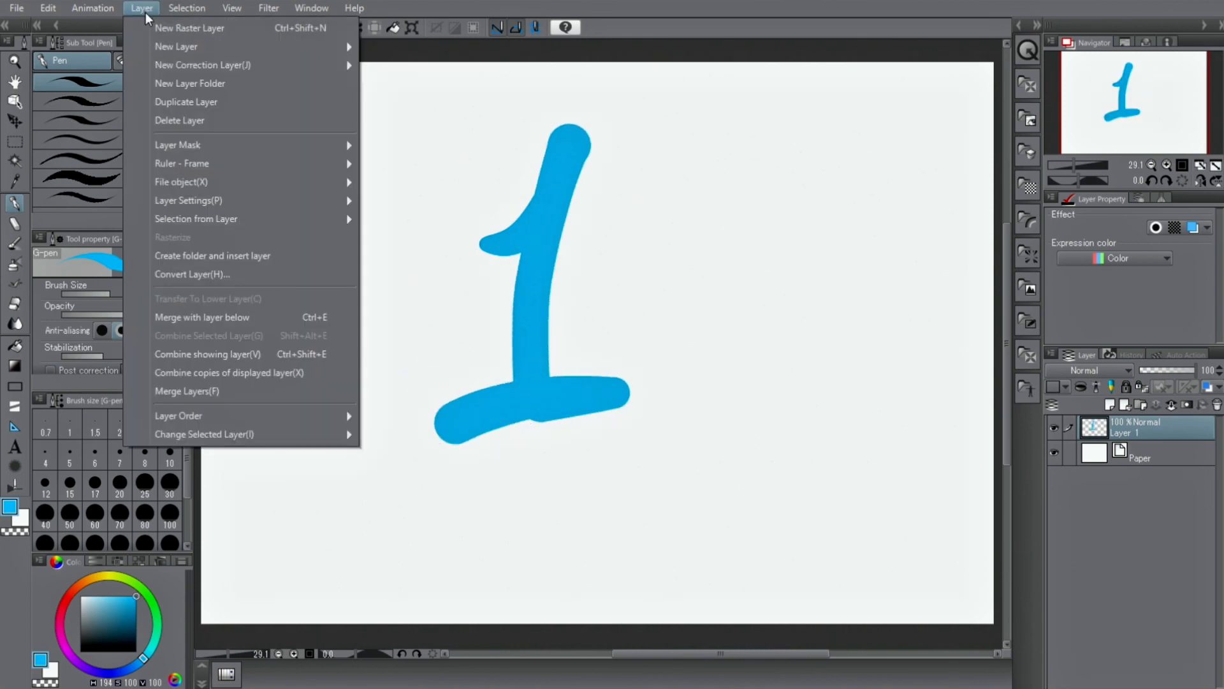
pyautogui.click(190, 28)
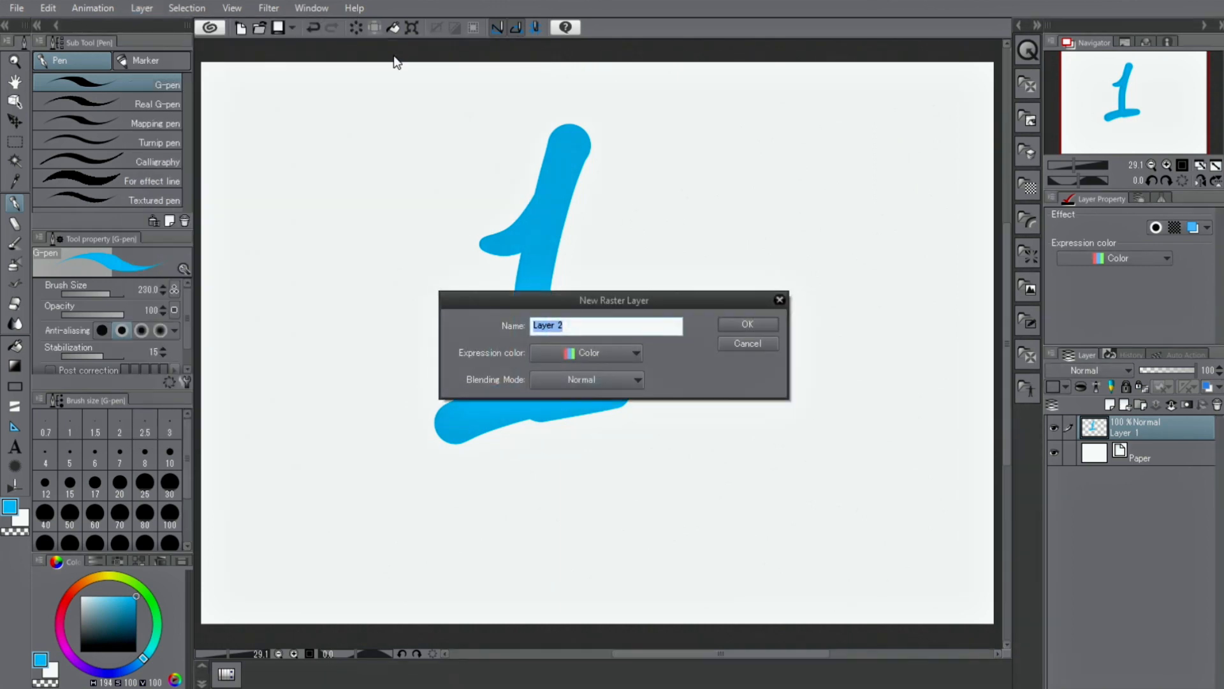
pyautogui.click(745, 324)
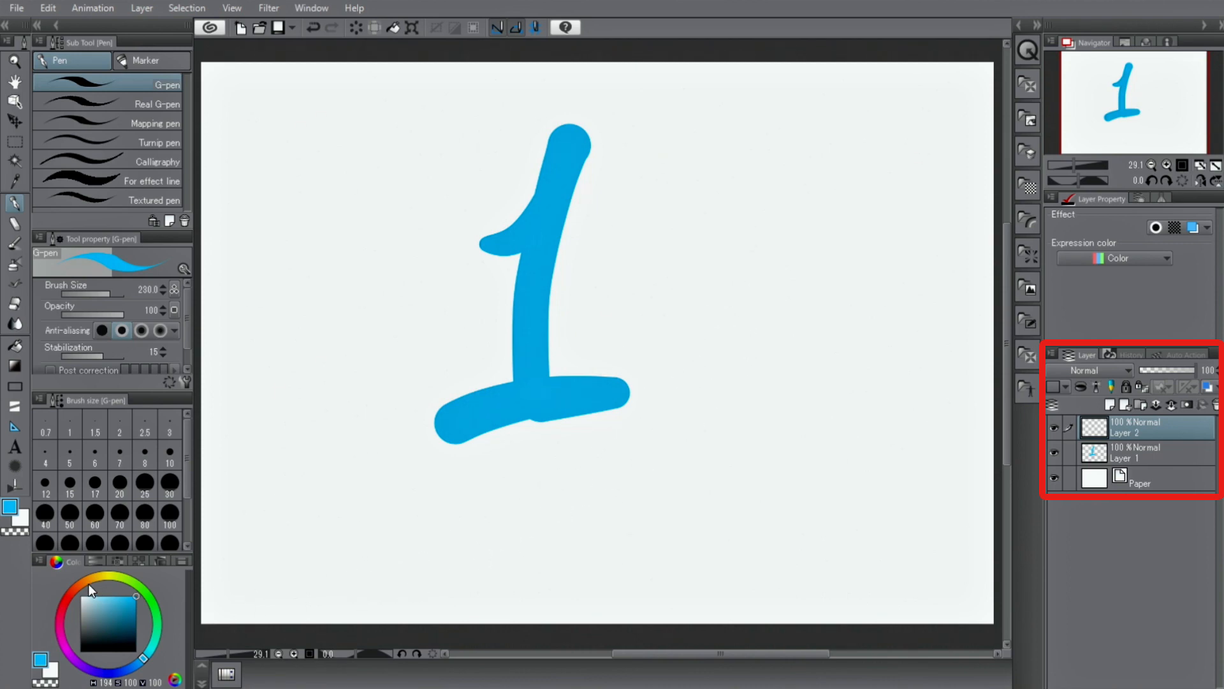
# Step: Draw the 2 in orange and erase parts of it with the Eraser
pyautogui.click(88, 582)
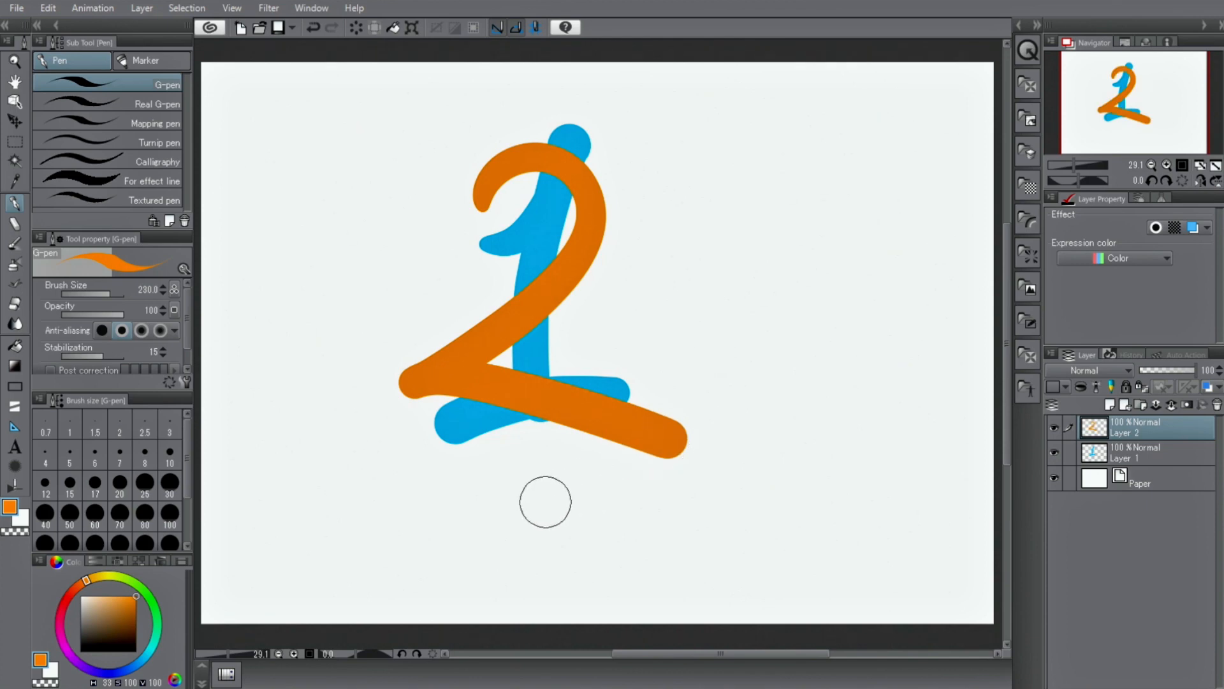
pyautogui.click(14, 309)
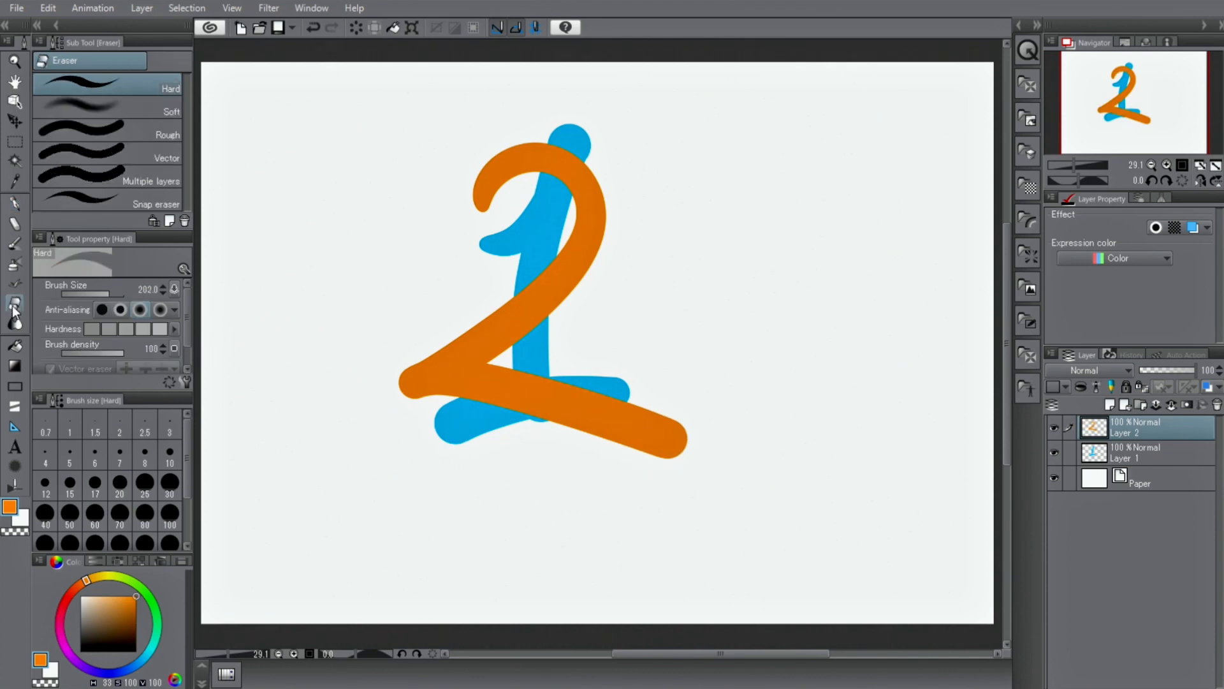
pyautogui.moveTo(463, 270)
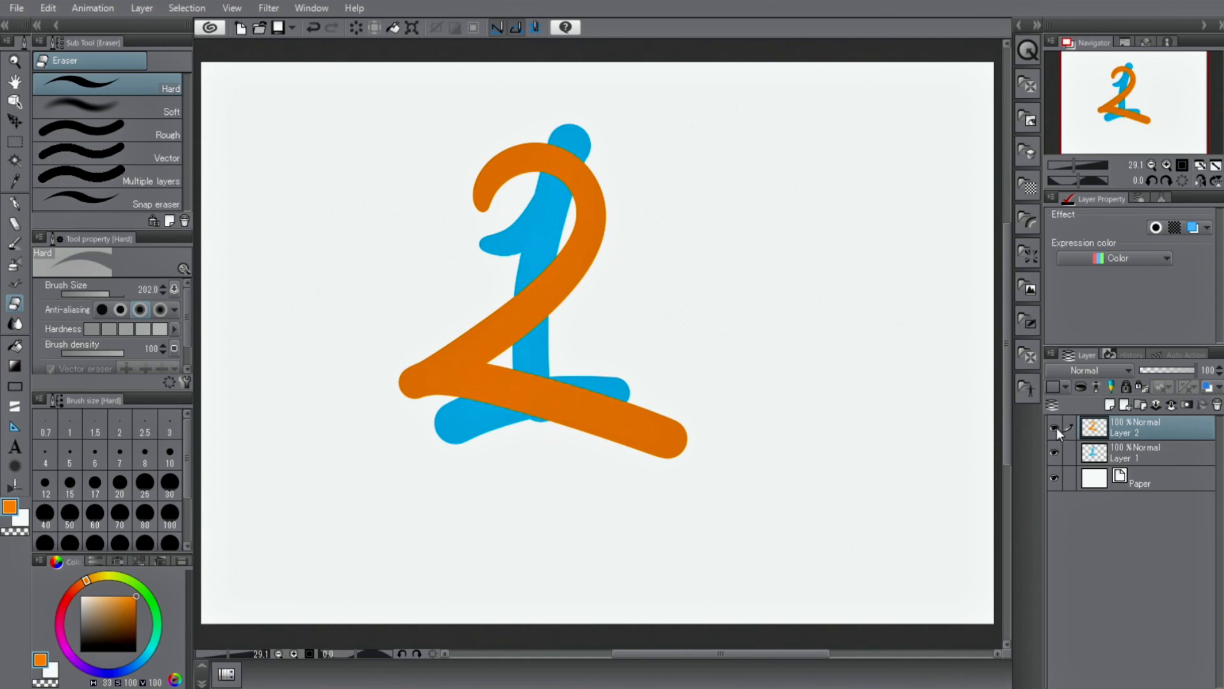
pyautogui.moveTo(1015, 462)
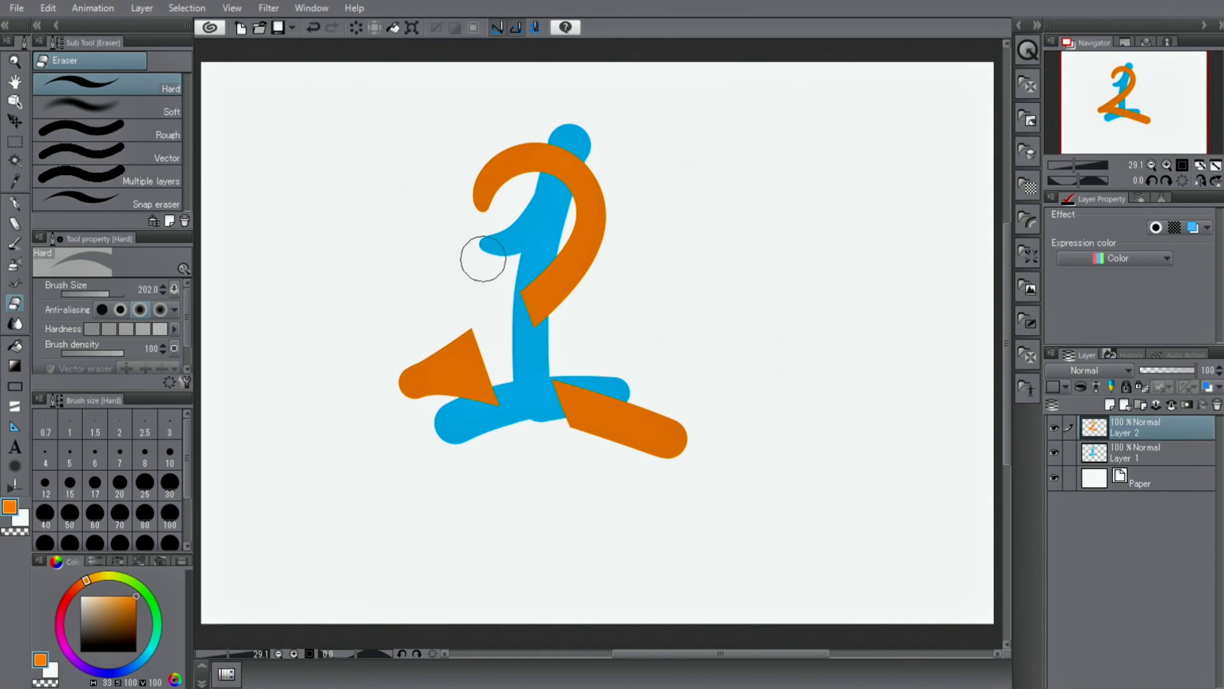
pyautogui.moveTo(484, 257); pyautogui.dragTo(309, 187)
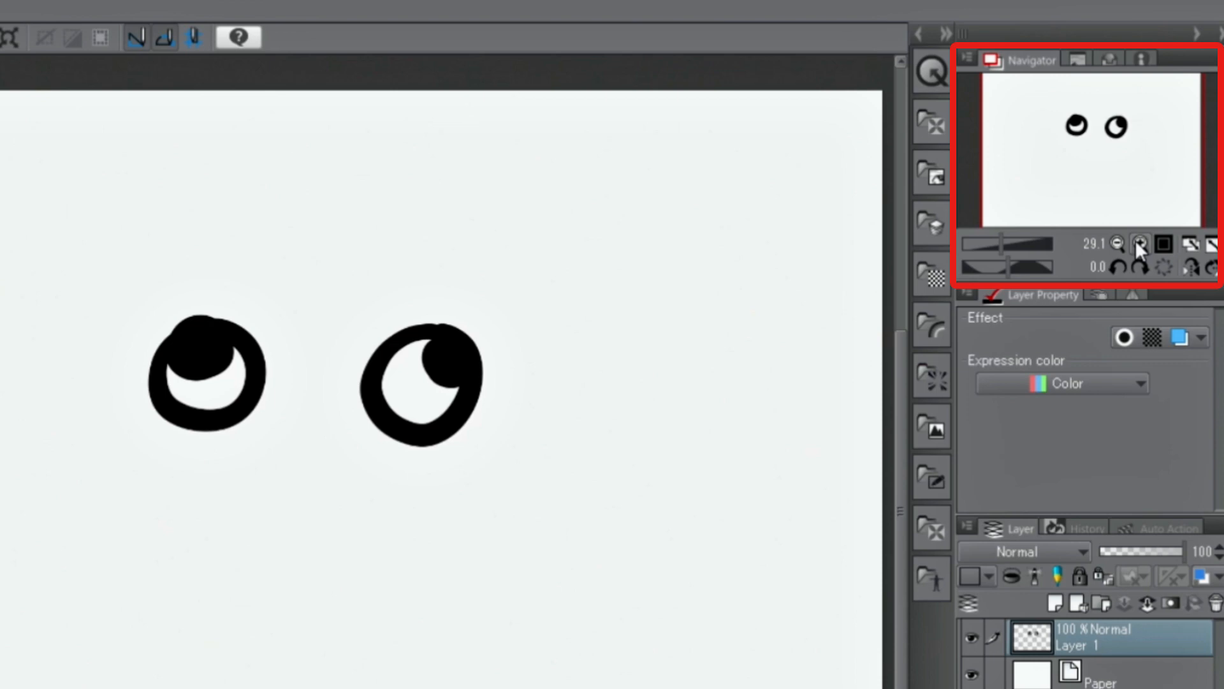
# Step: Zoom in with the Navigator zoom button to sketch the dog's snout and ears
pyautogui.click(1139, 243)
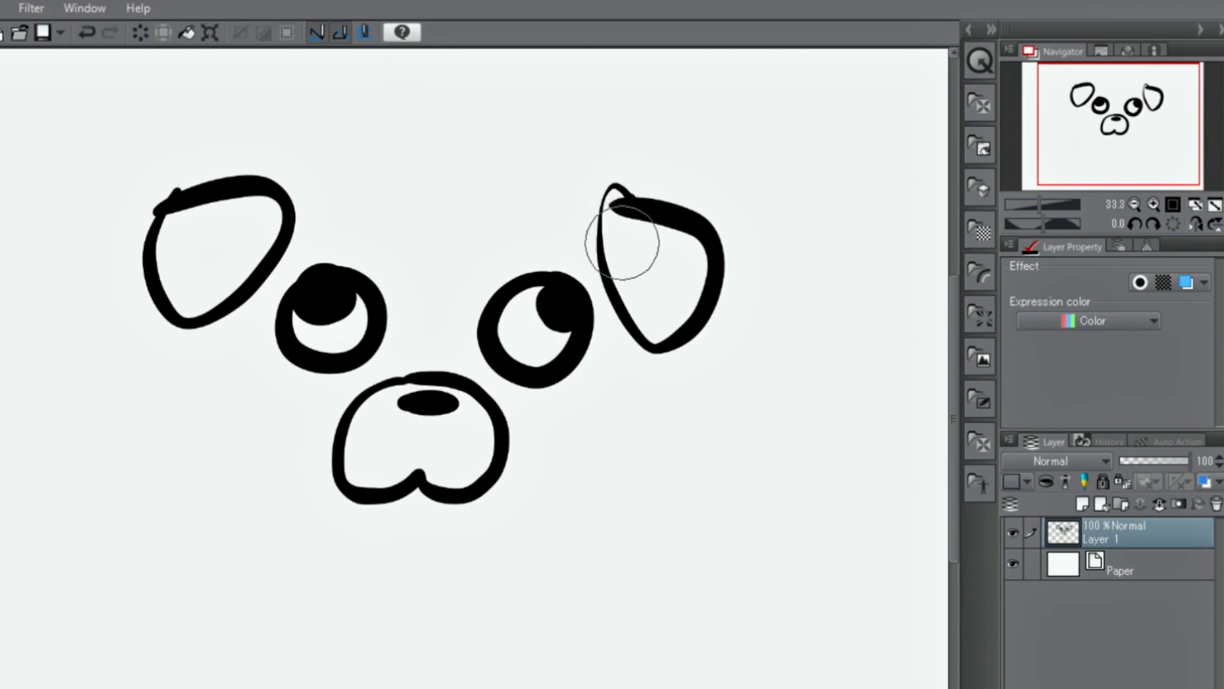
pyautogui.moveTo(562, 238)
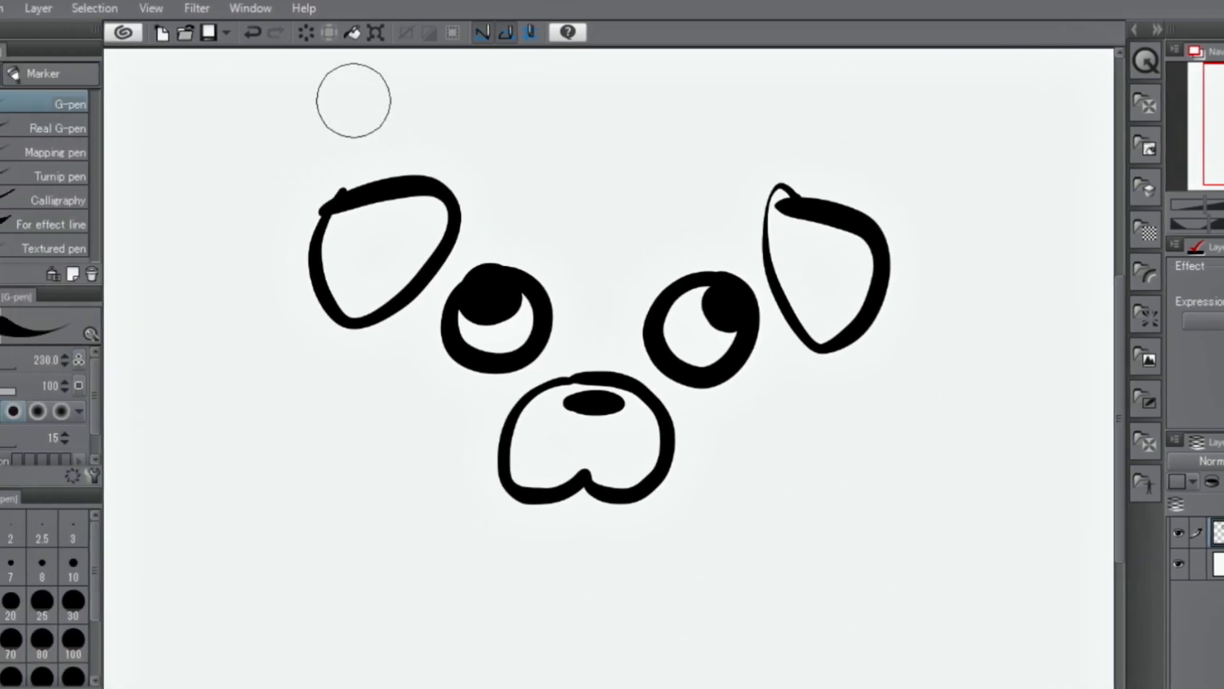
# Step: Undo the last two strokes of the dog's right ear
pyautogui.click(253, 33)
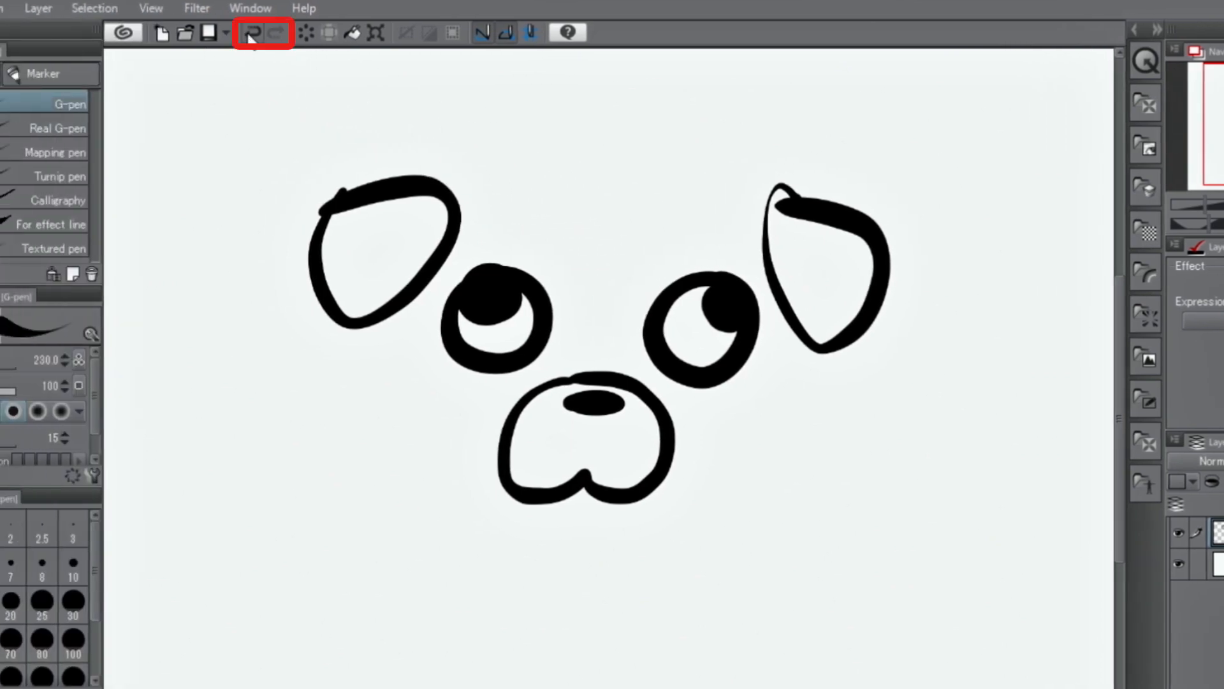
pyautogui.moveTo(252, 32)
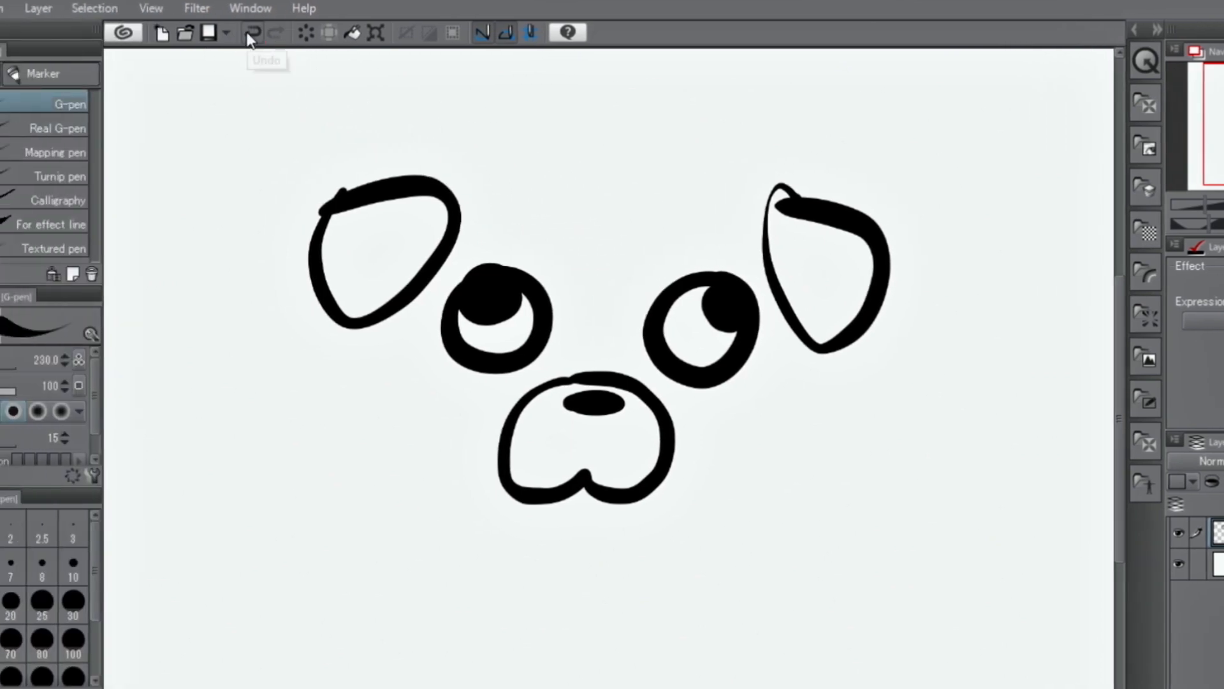
pyautogui.click(251, 32)
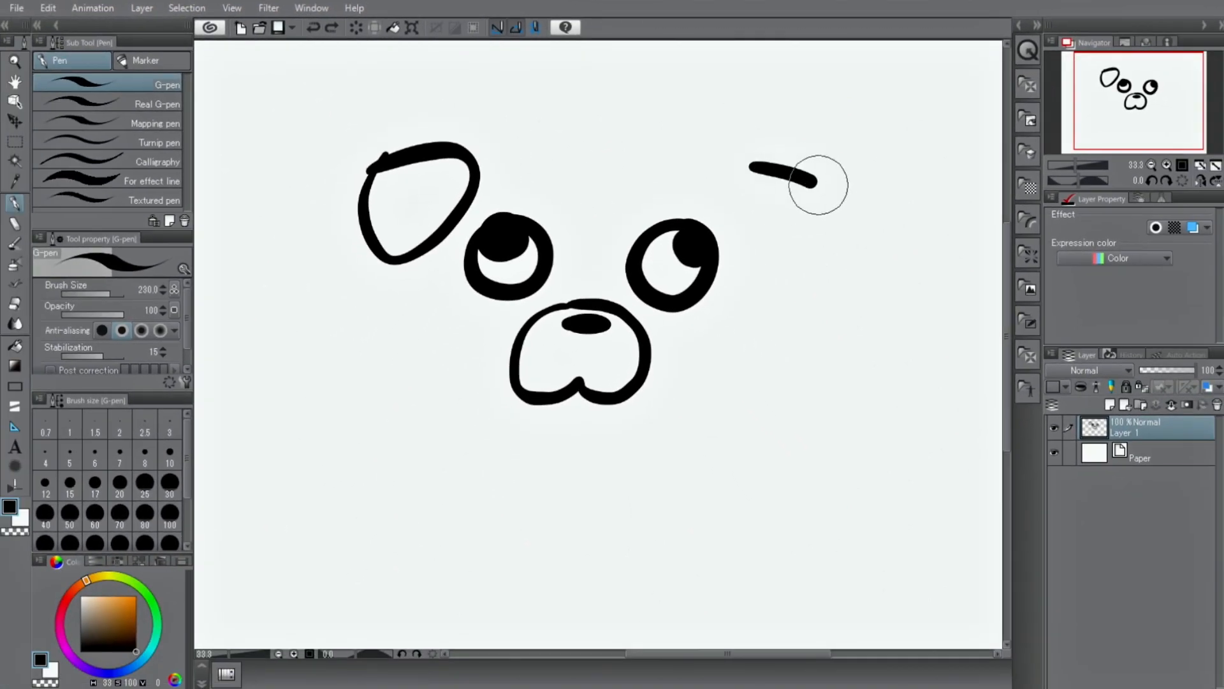